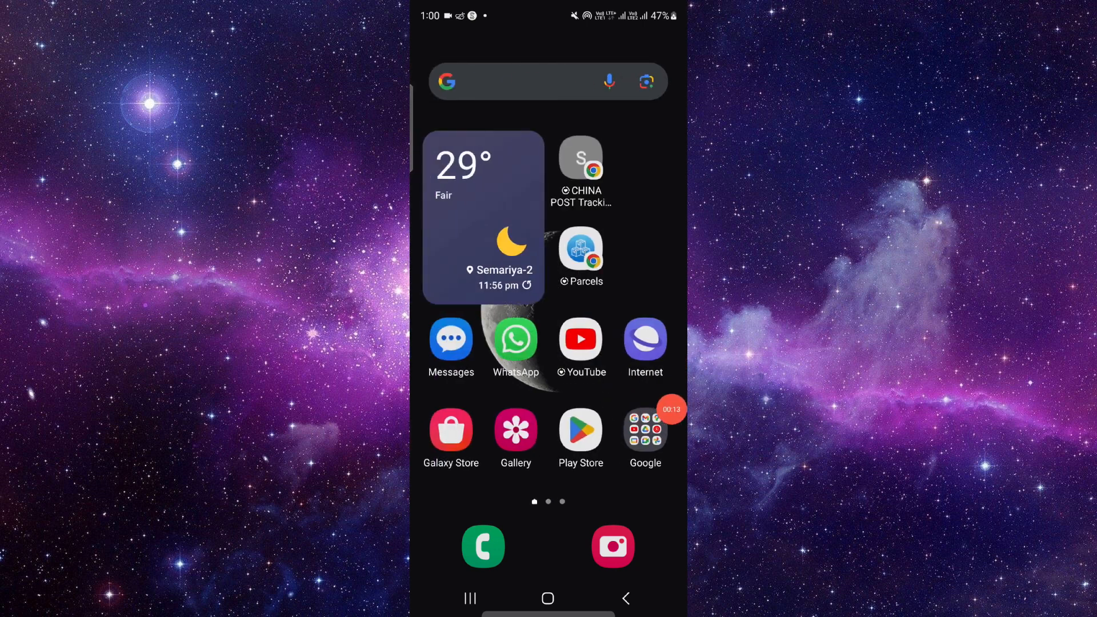
# Launch the Play Store, view Top charts, and begin a search with the letter 'g'
pyautogui.click(581, 429)
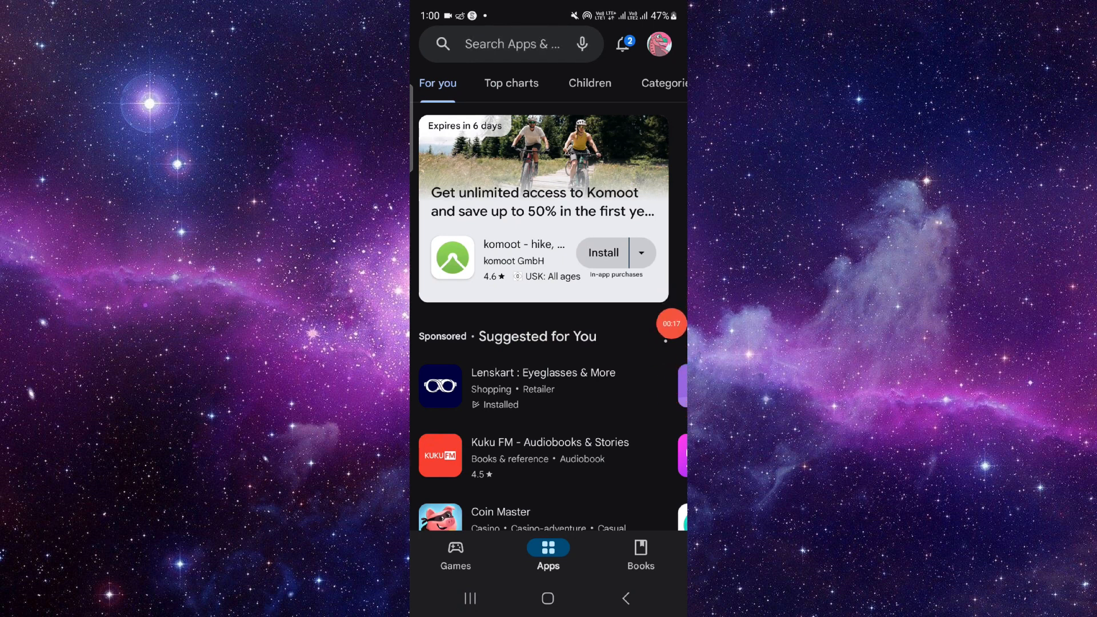
pyautogui.click(512, 83)
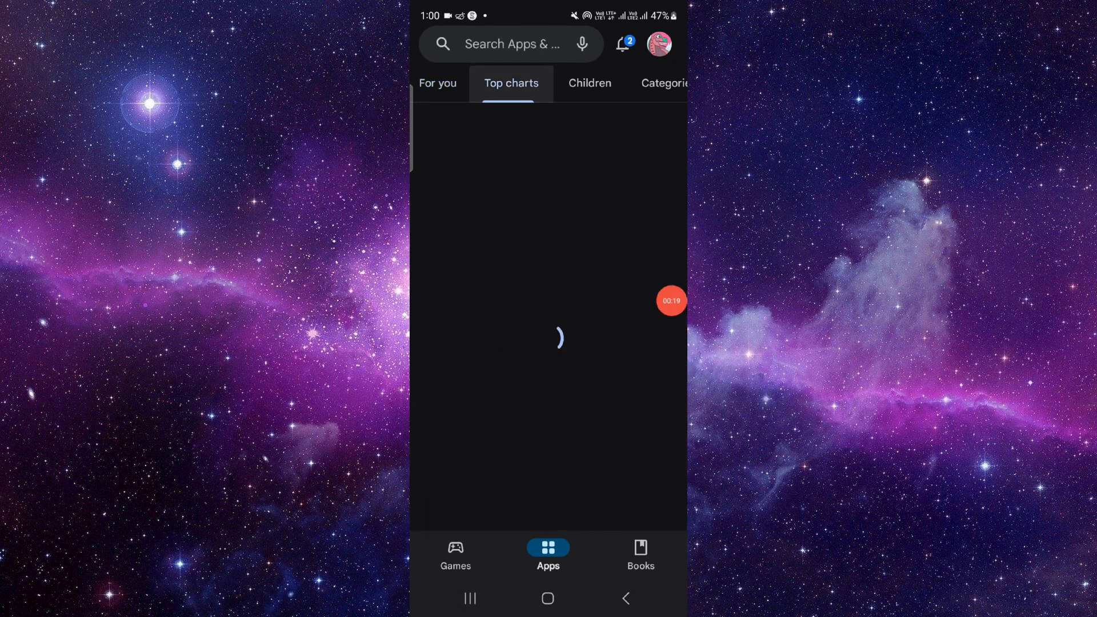
pyautogui.click(515, 44)
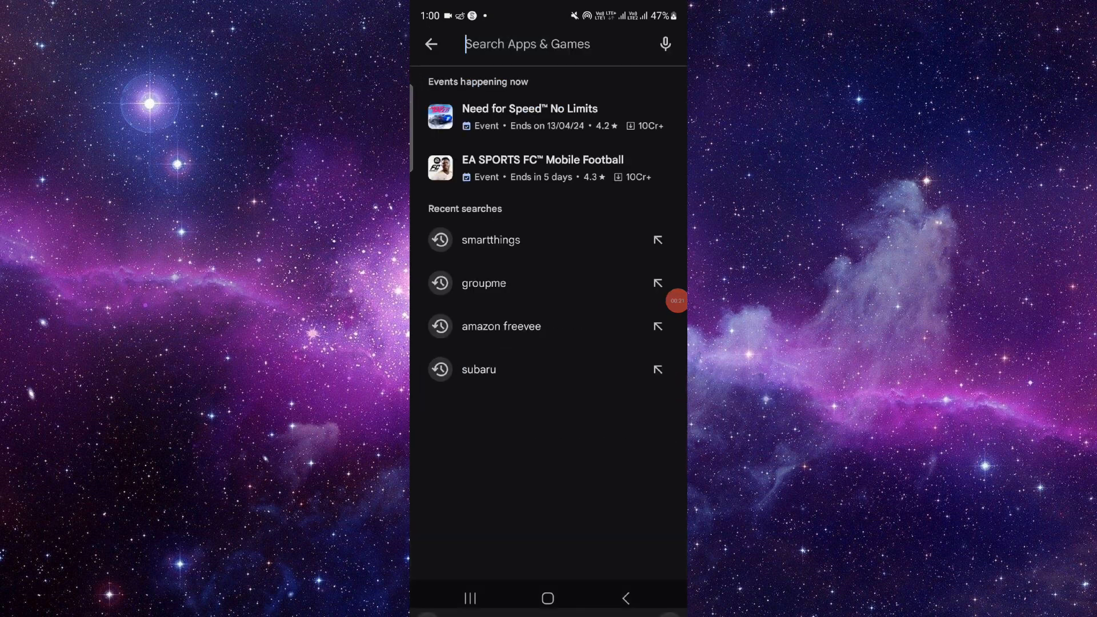
pyautogui.write('g')
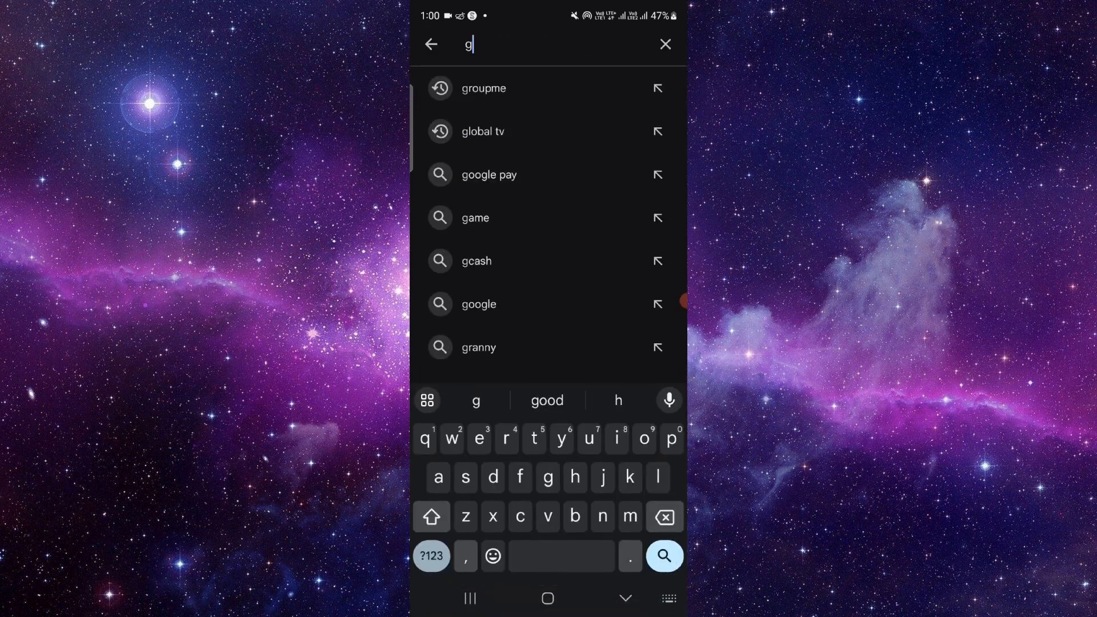